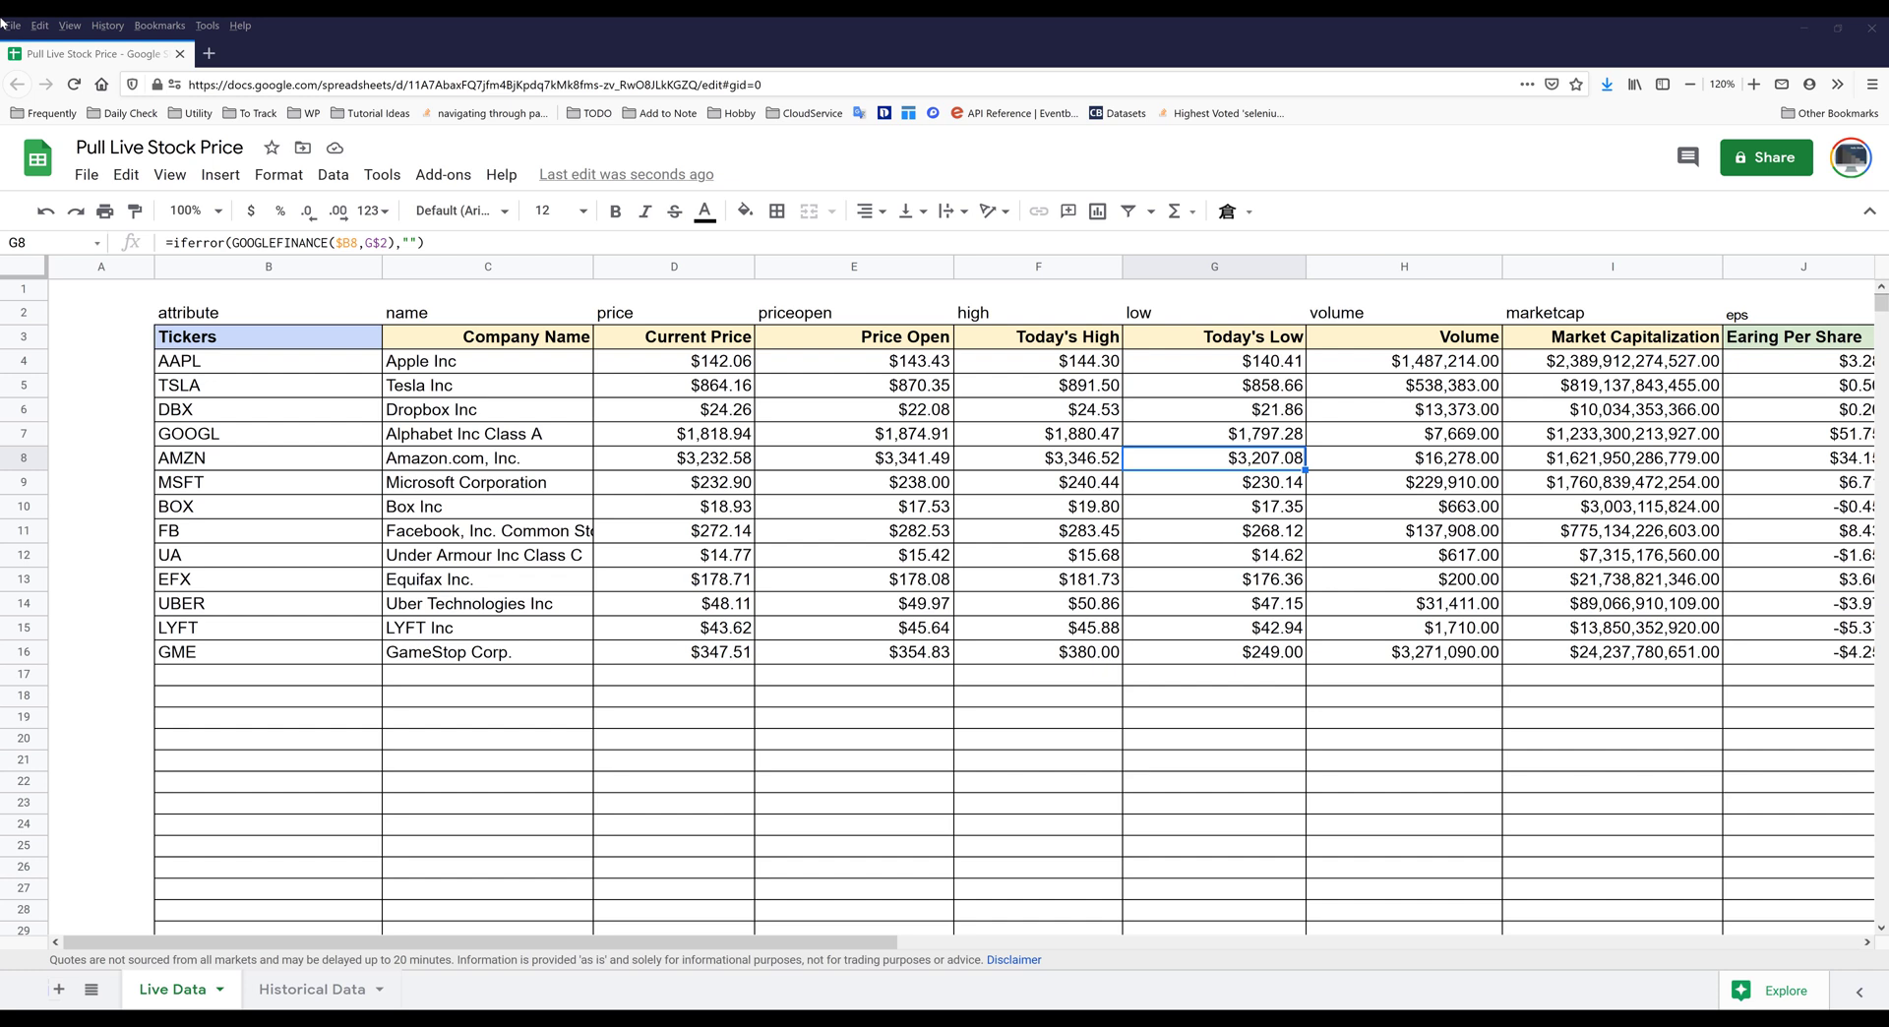
mouse_move(1238, 474)
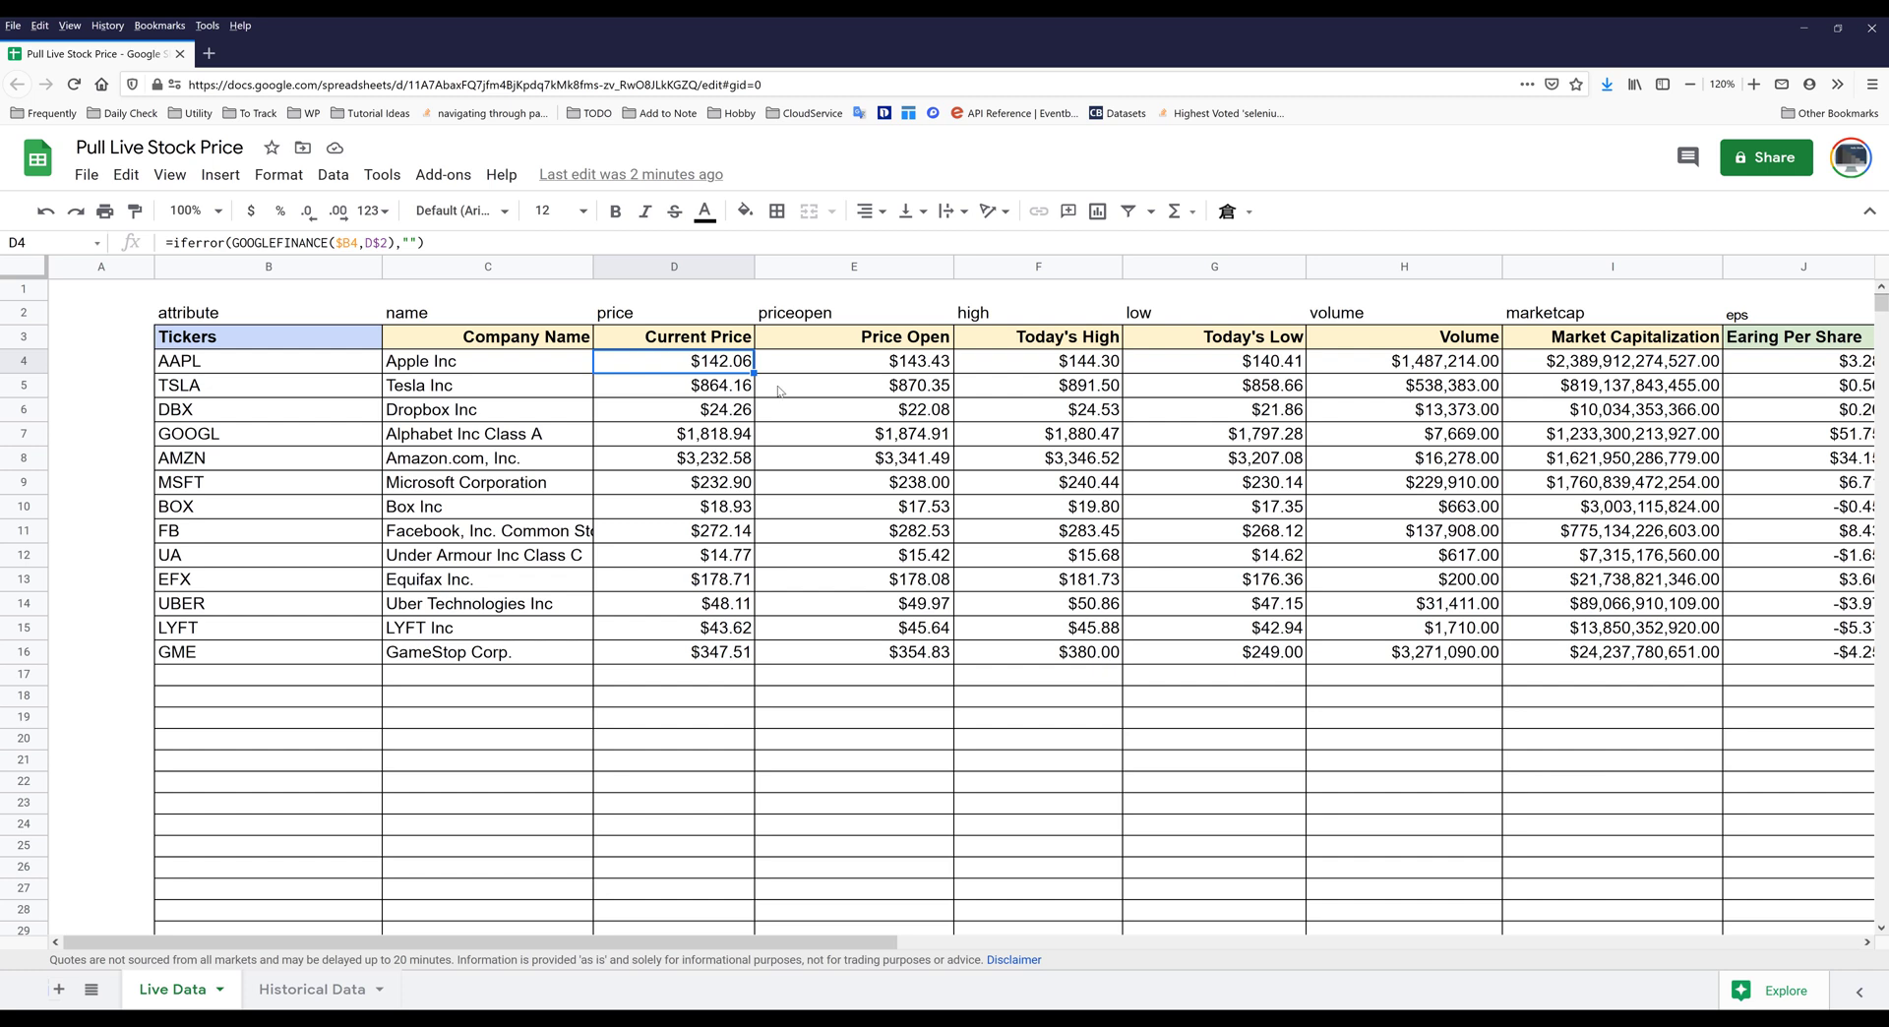
mouse_move(643, 367)
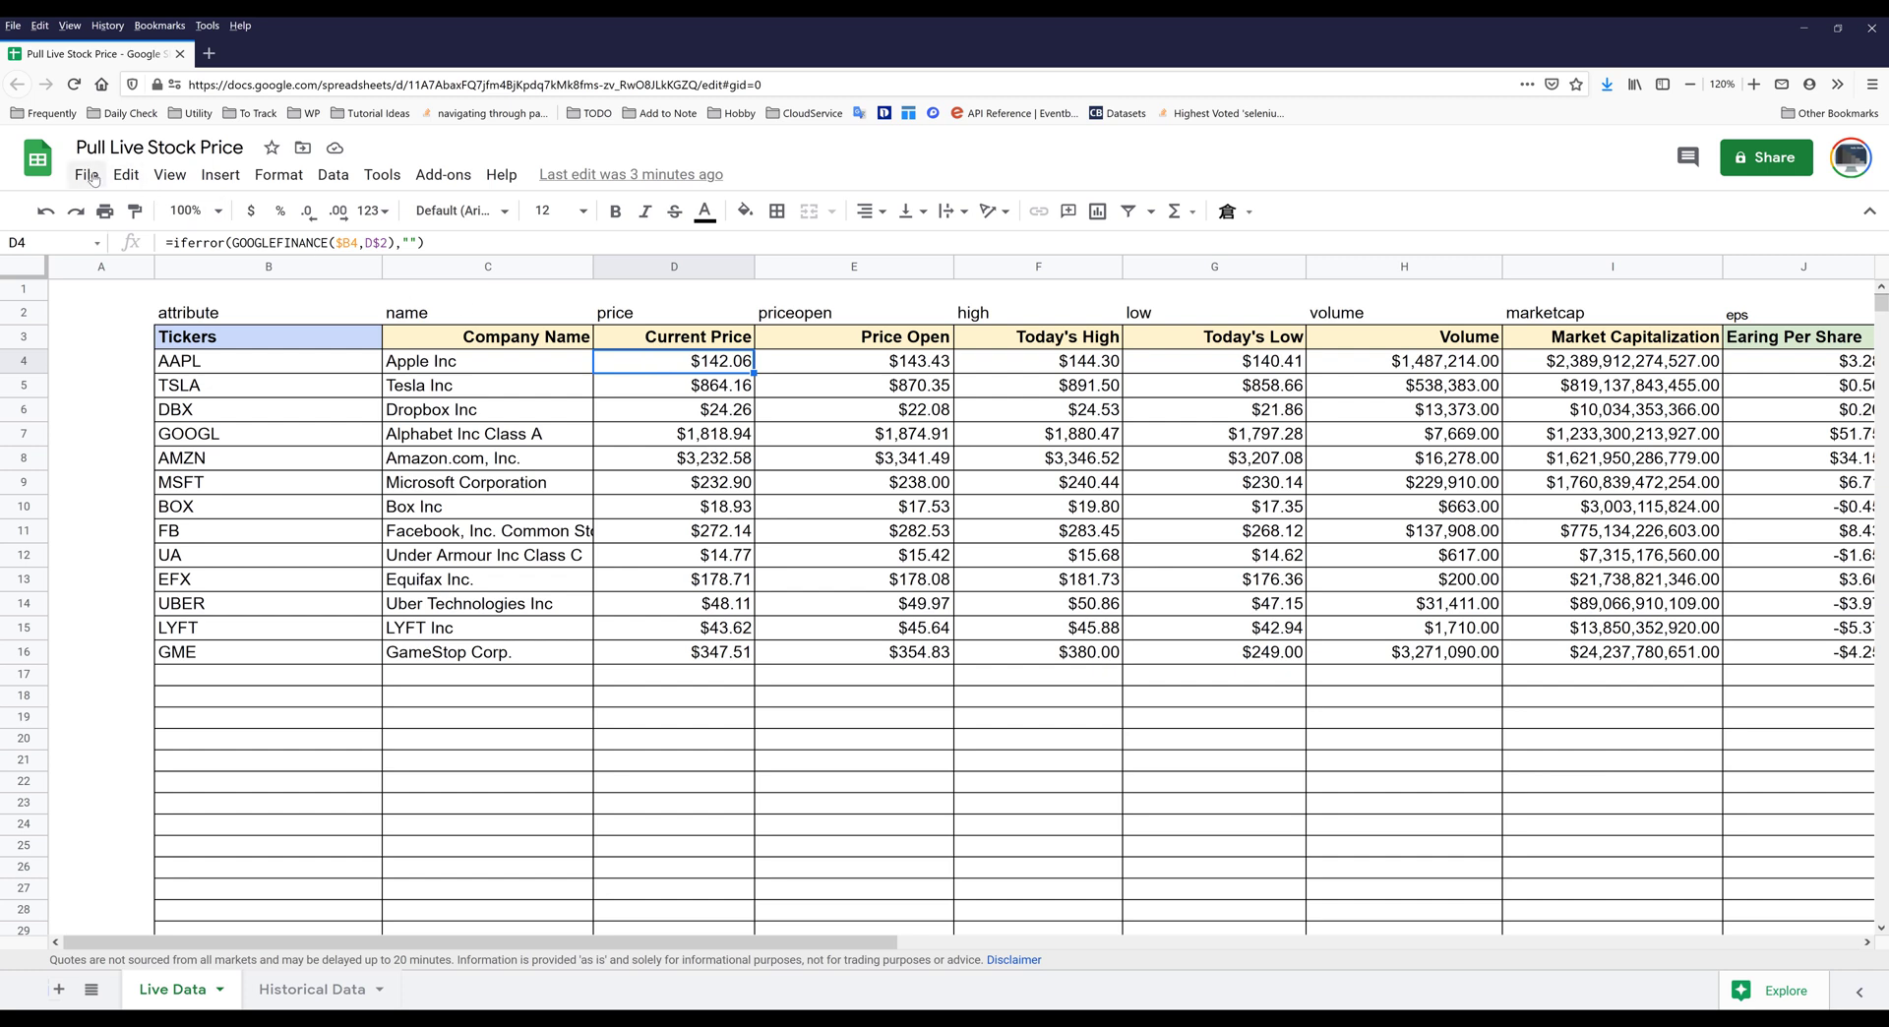
Step: Open Spreadsheet settings from the File menu
left_click(85, 174)
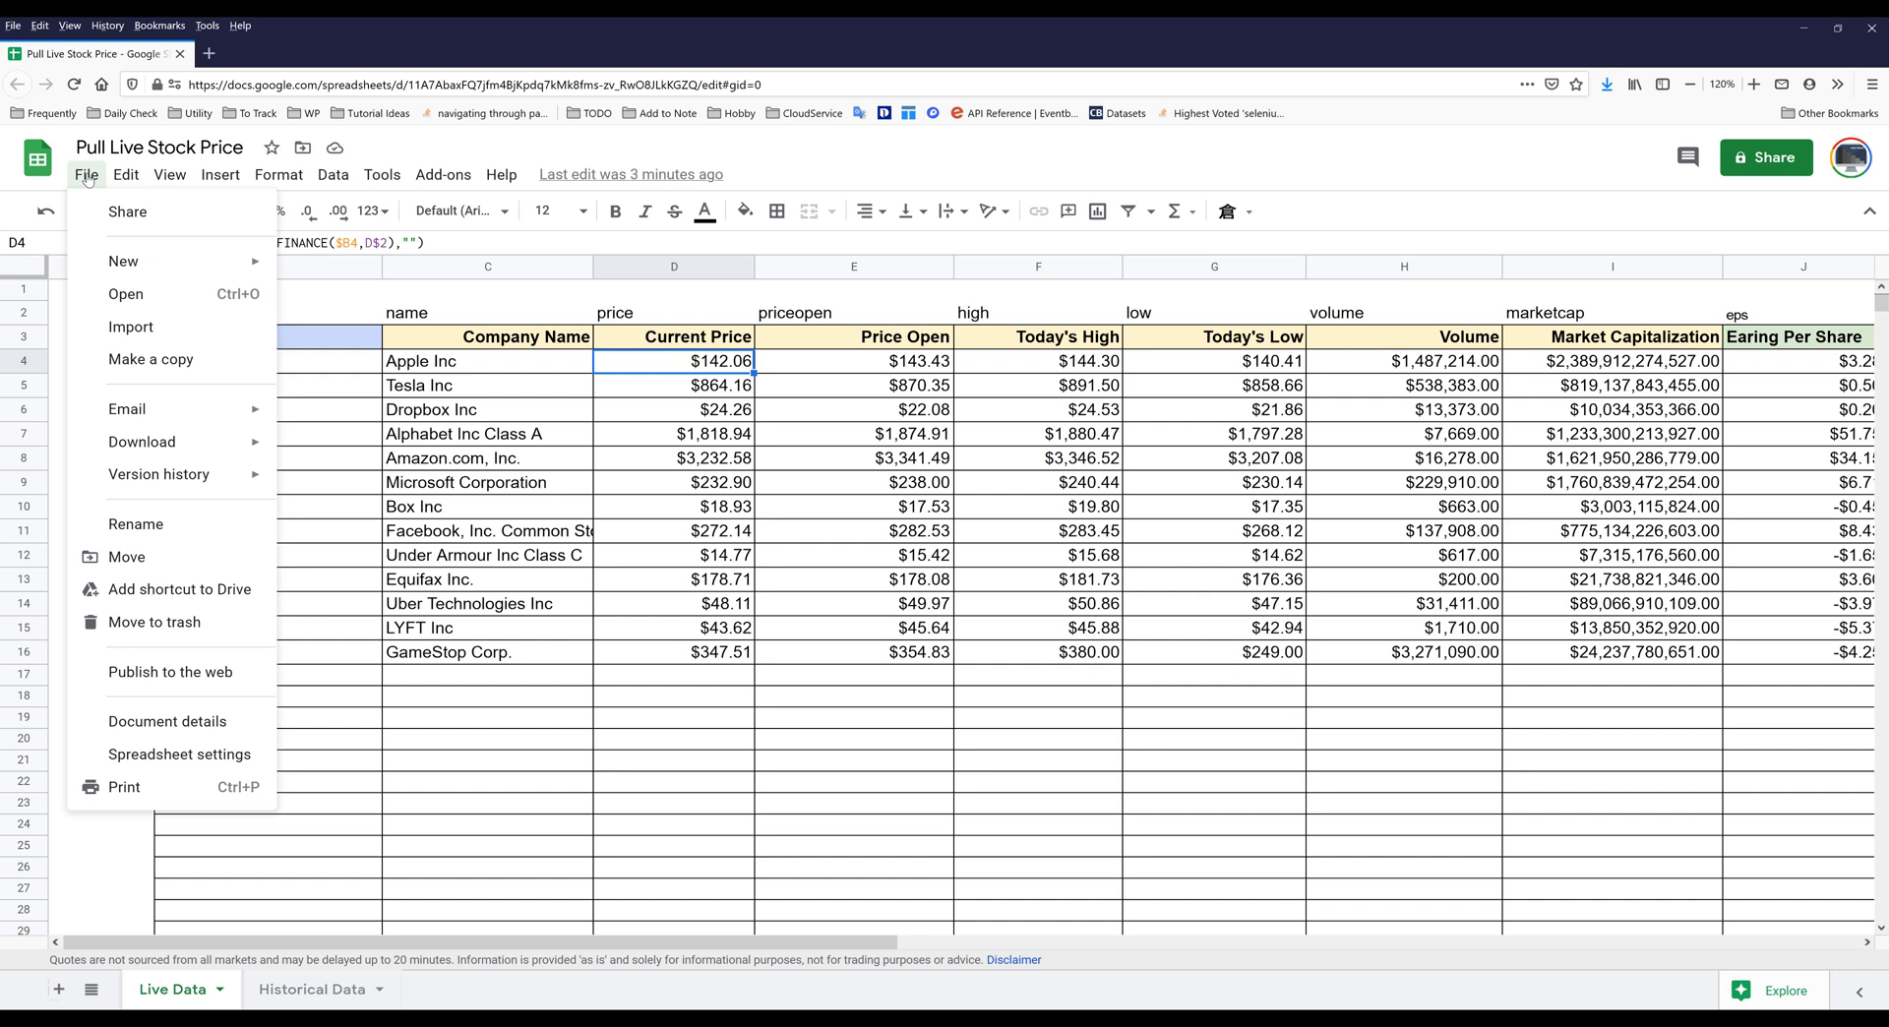
mouse_move(178, 754)
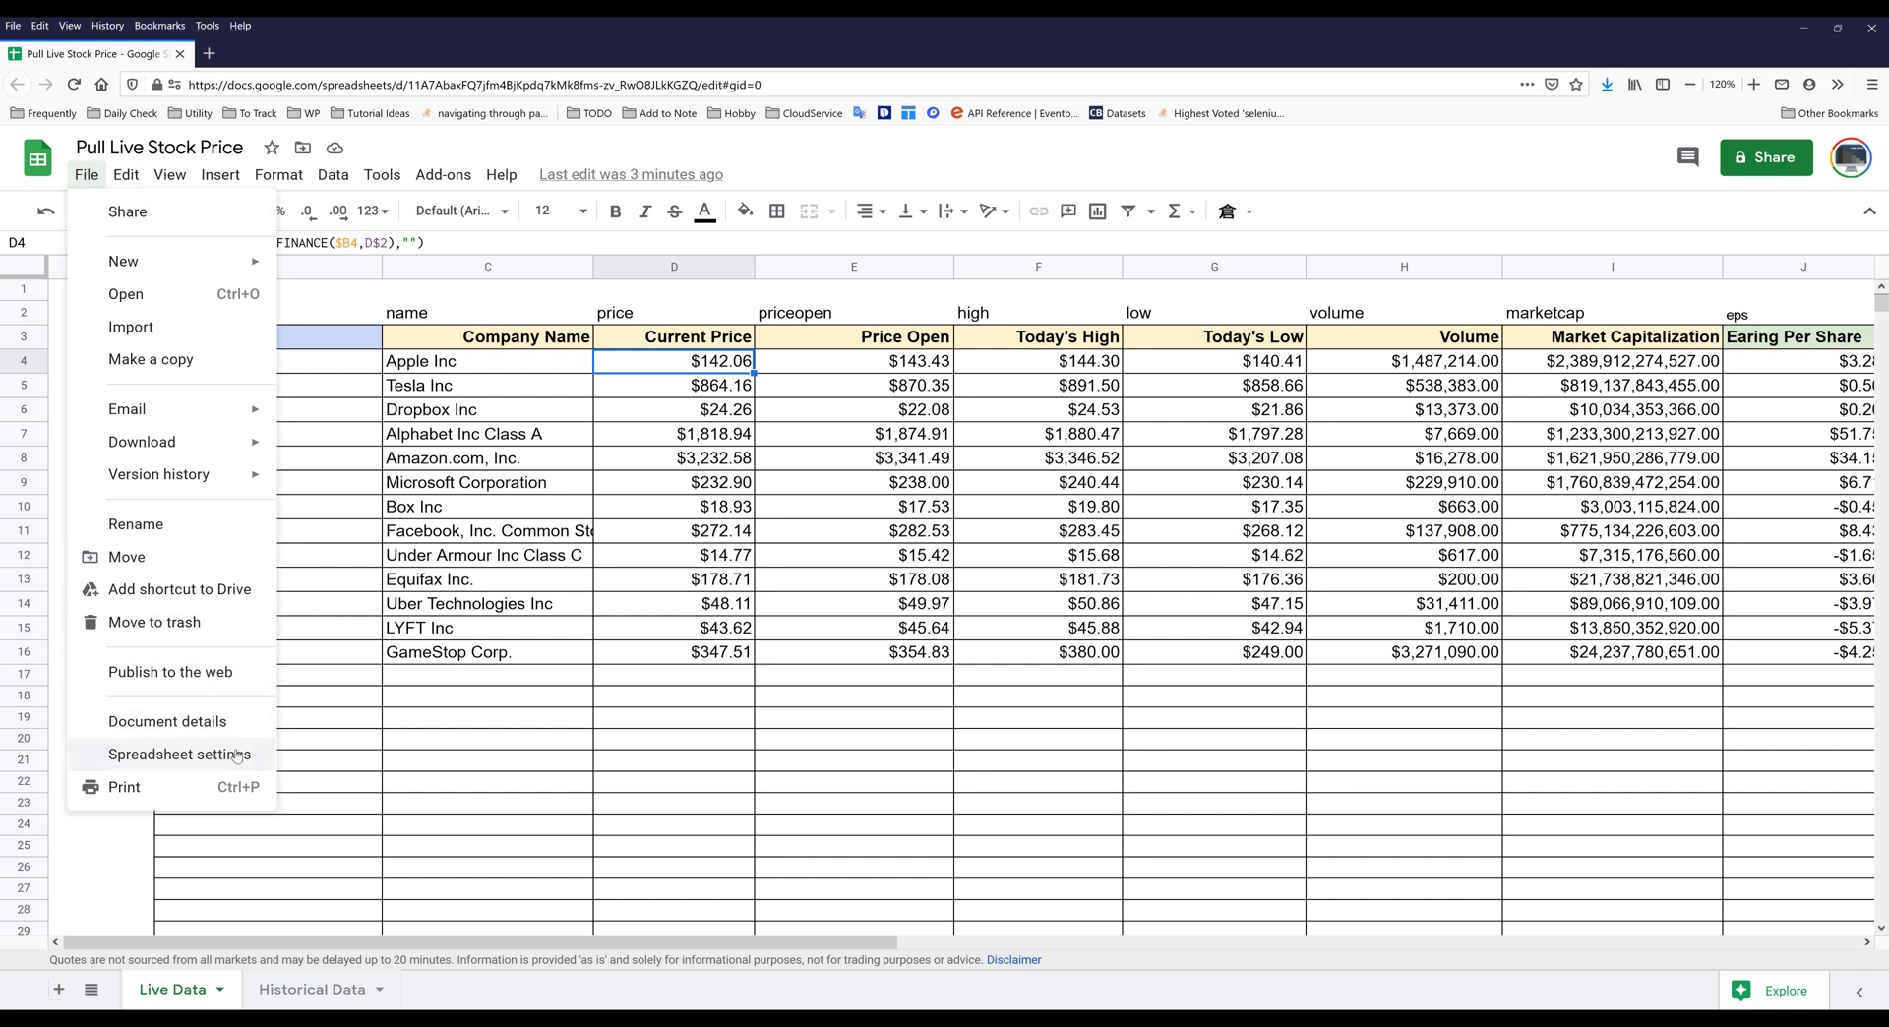
left_click(179, 753)
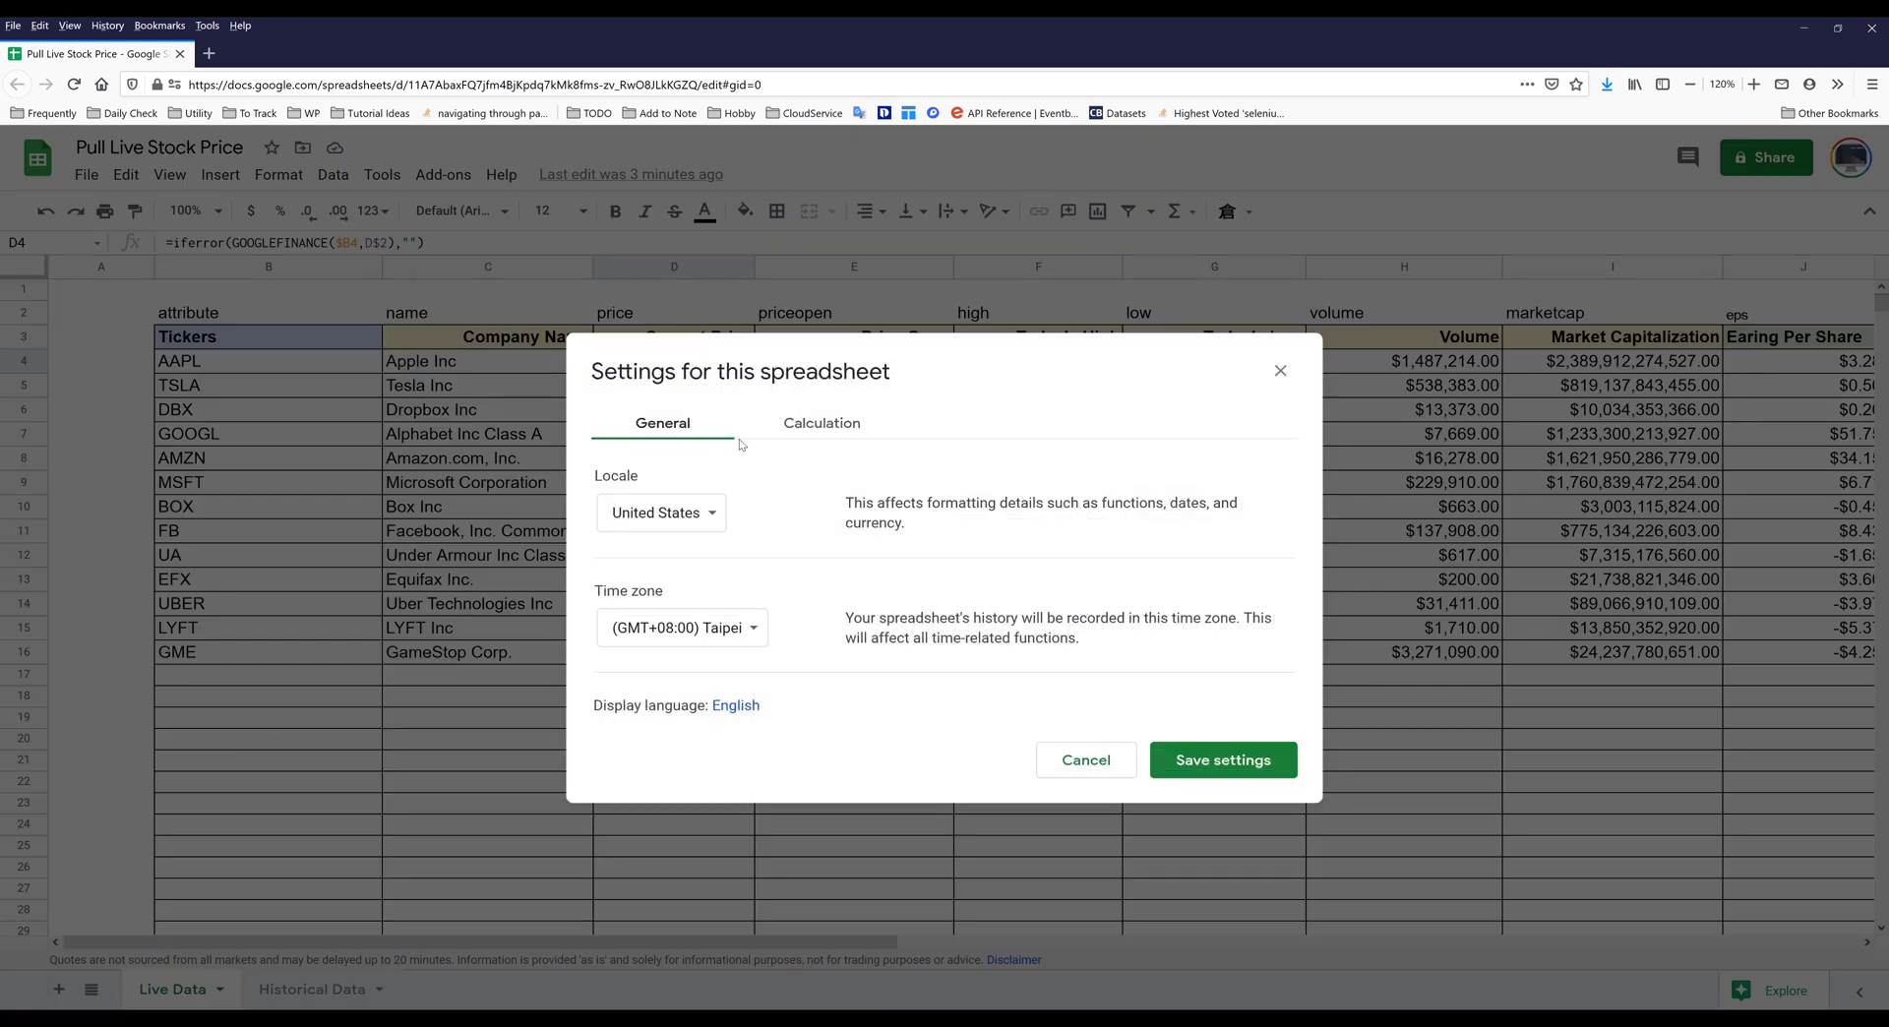
Step: Set Calculation recalculation to 'On change and every hour' and save the settings
left_click(822, 424)
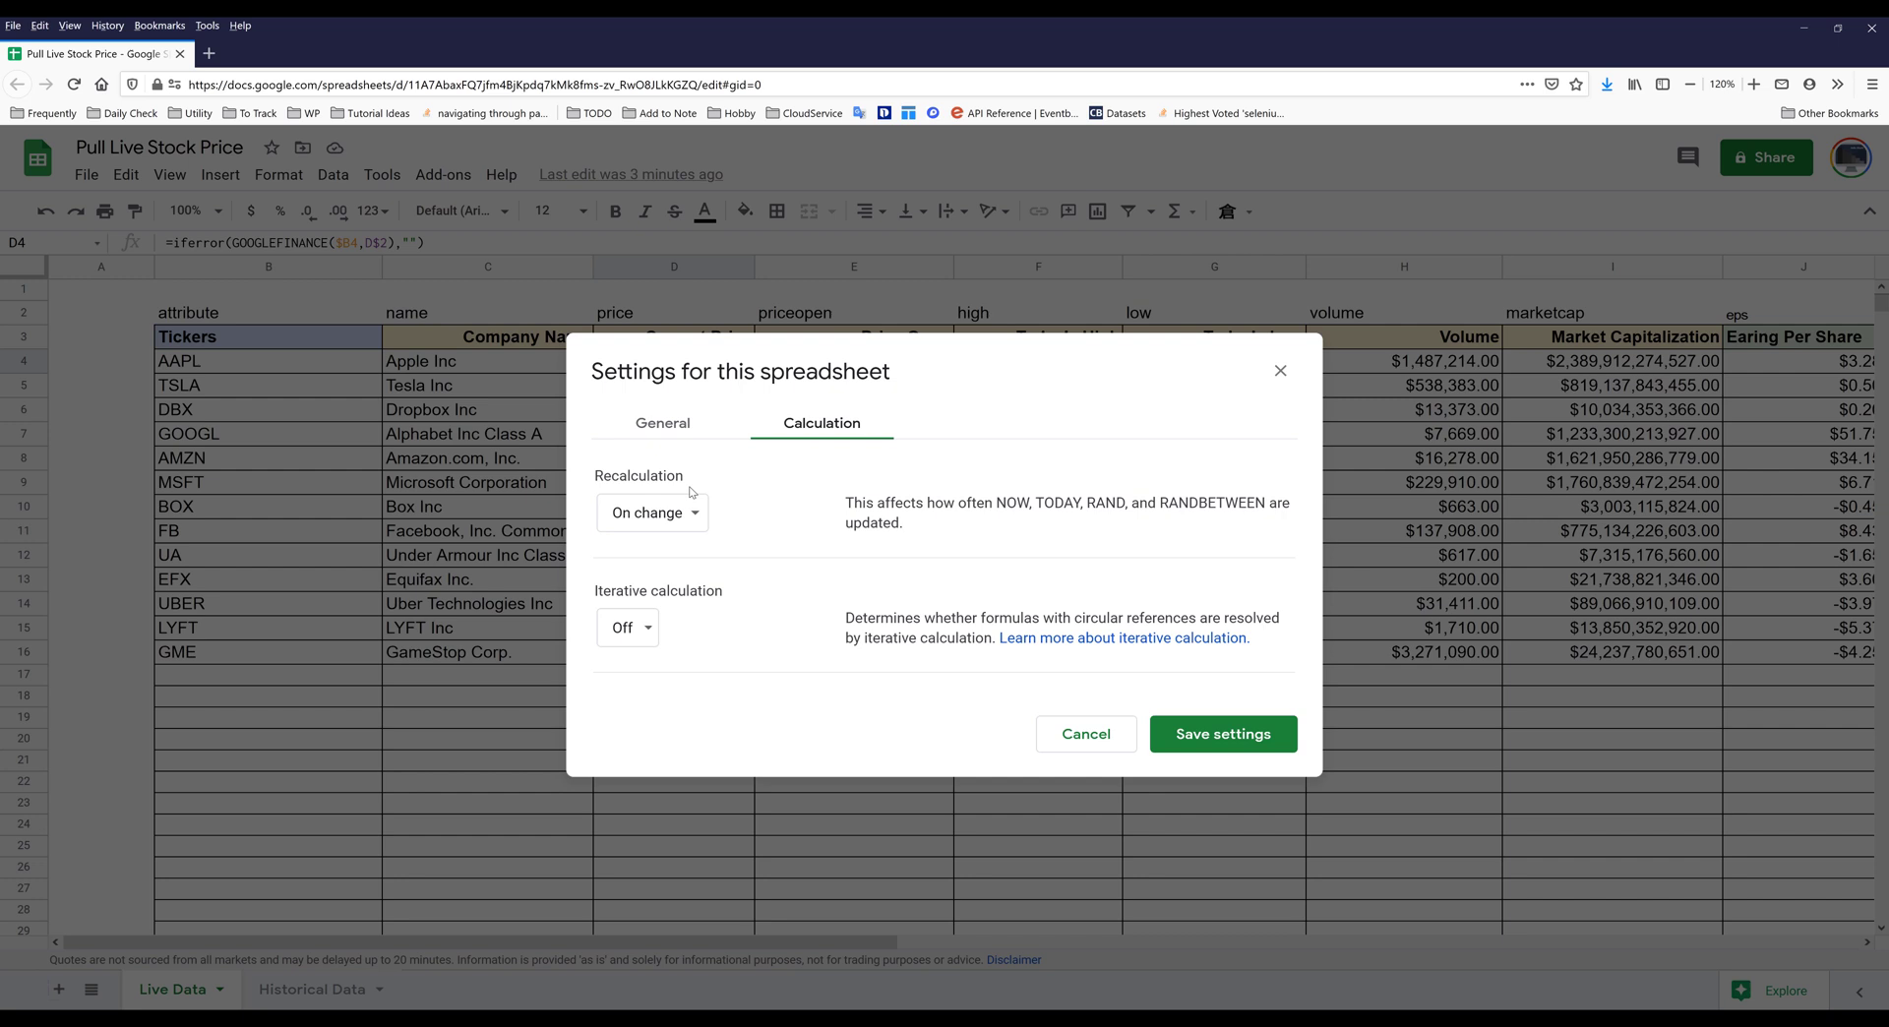
mouse_move(637, 494)
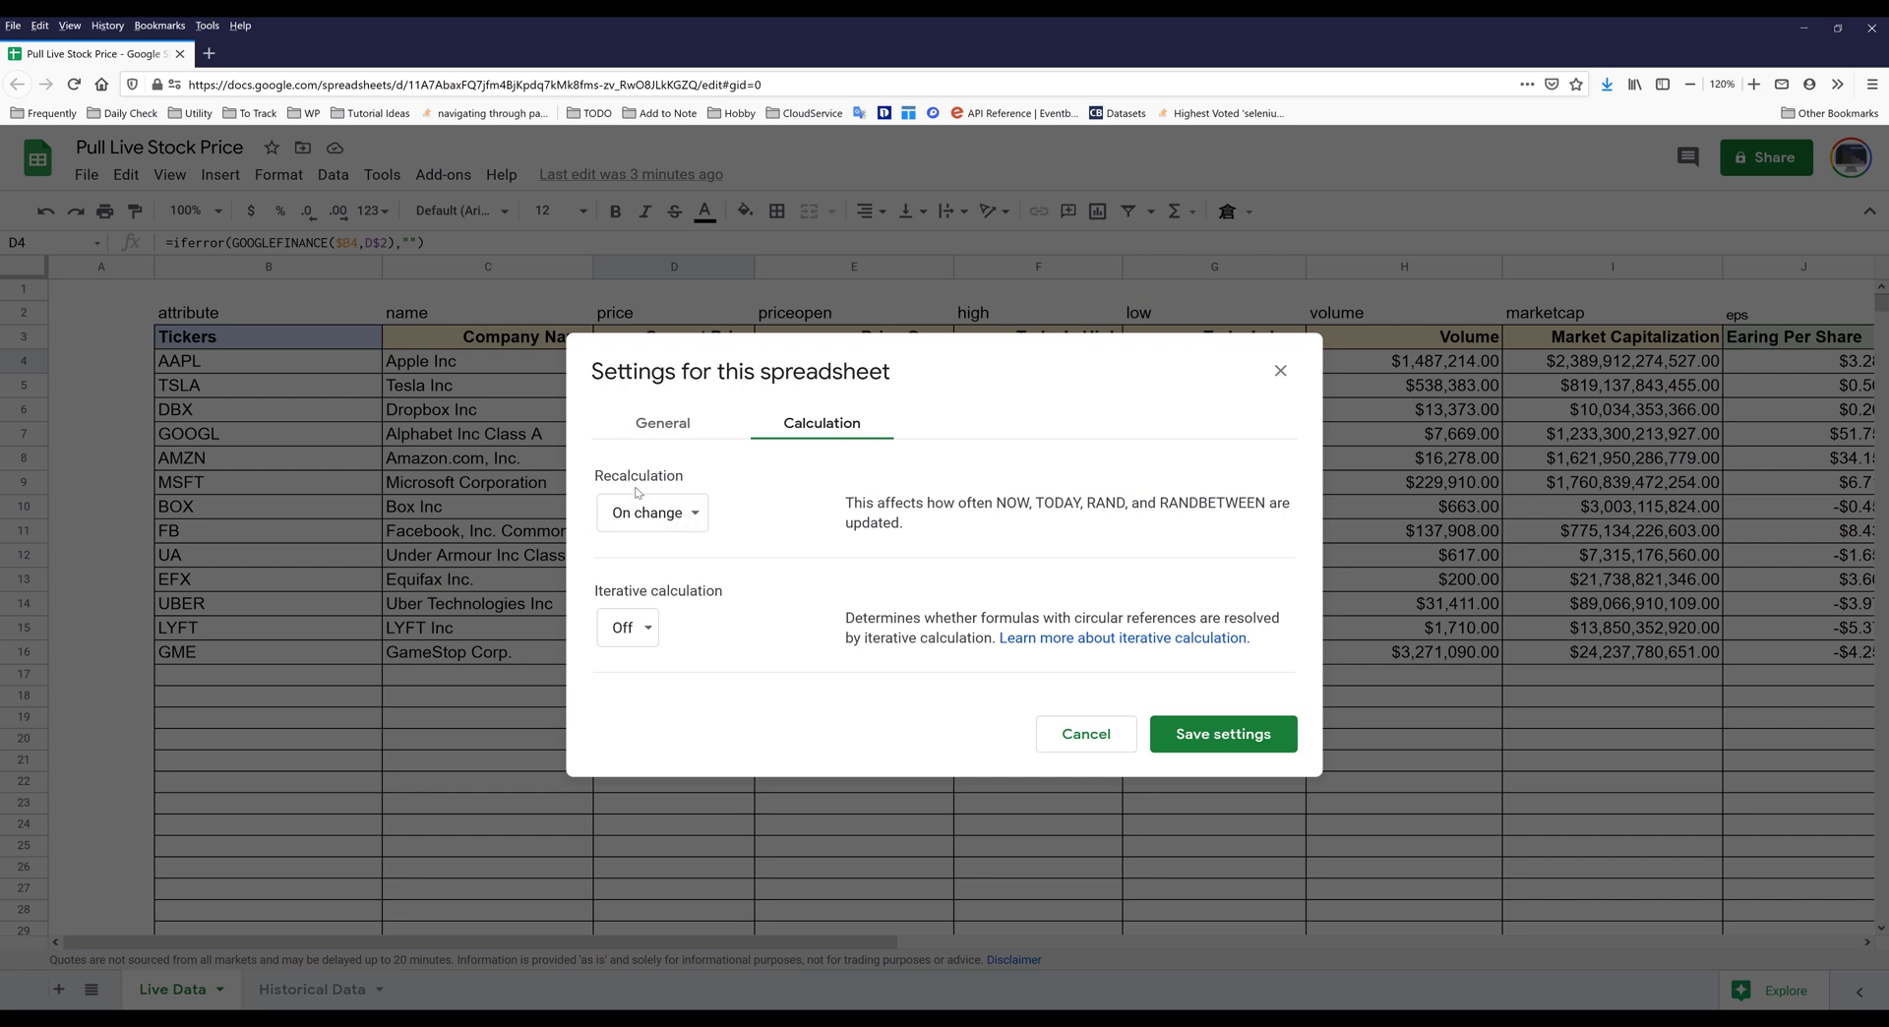
left_click(652, 511)
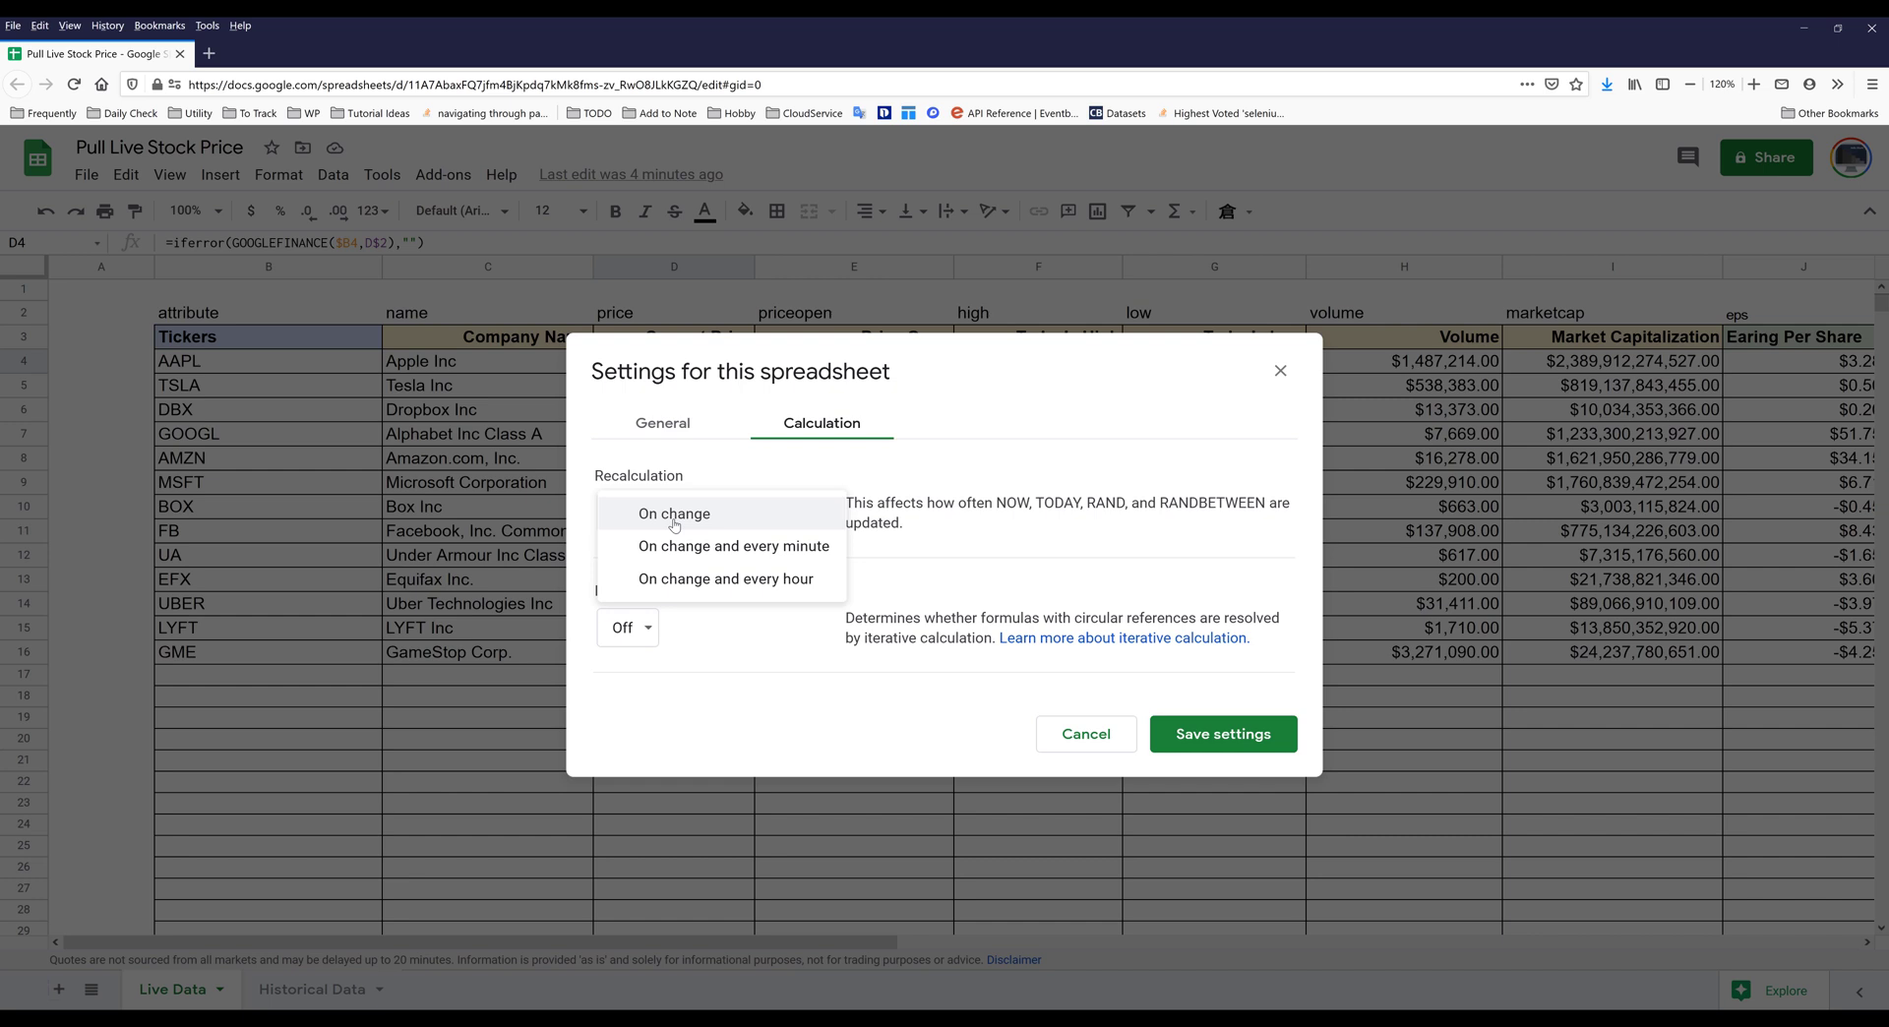
mouse_move(662, 552)
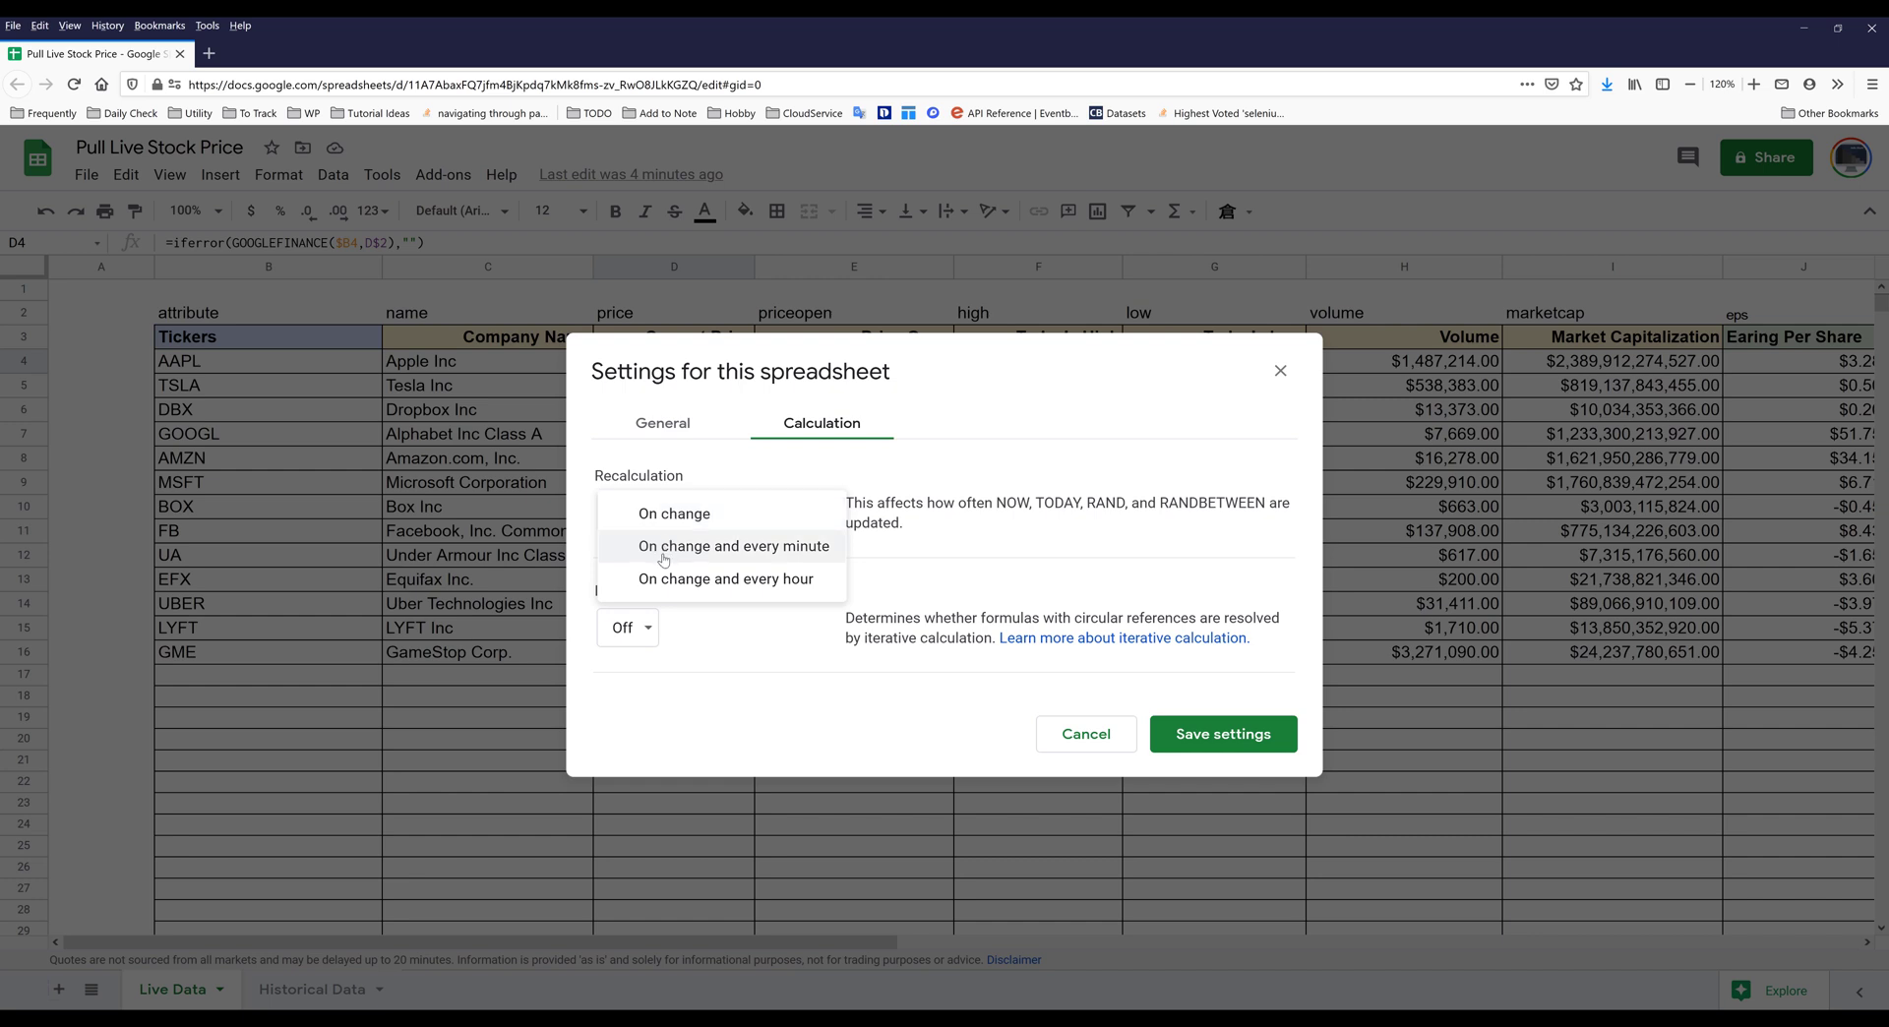
mouse_move(659, 560)
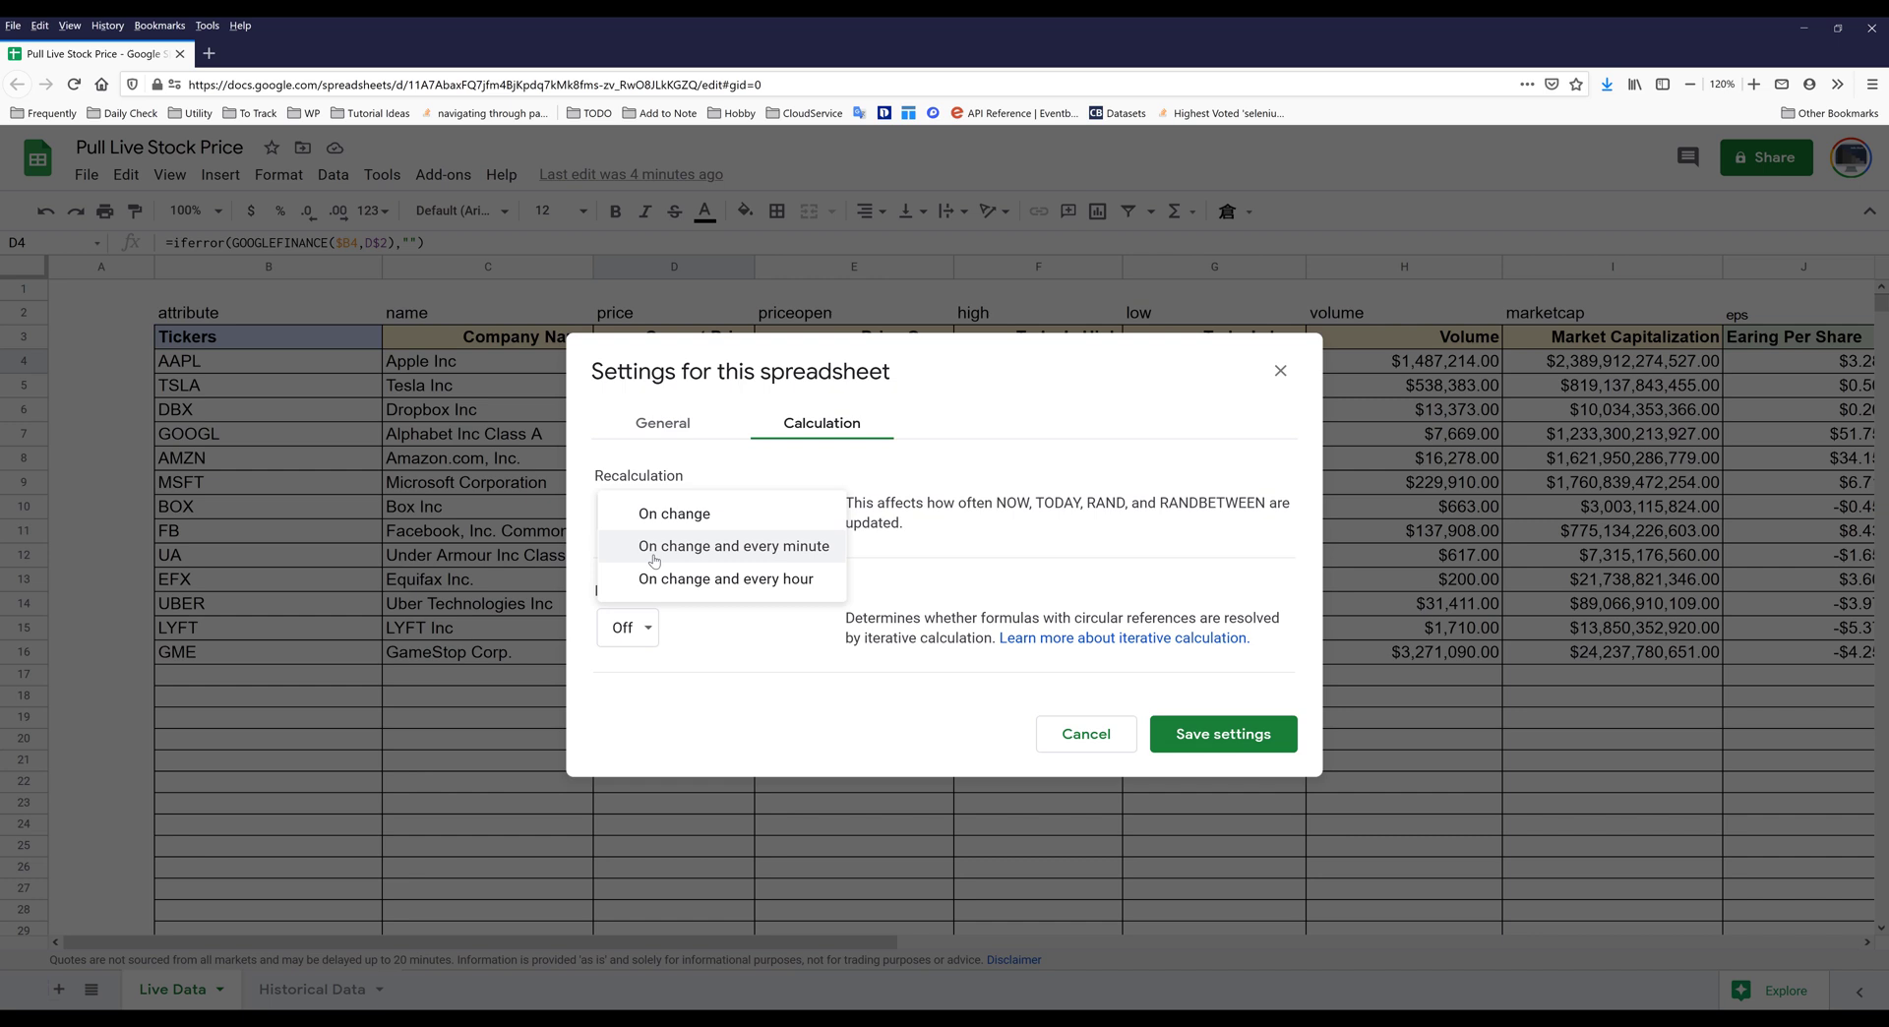
mouse_move(798, 559)
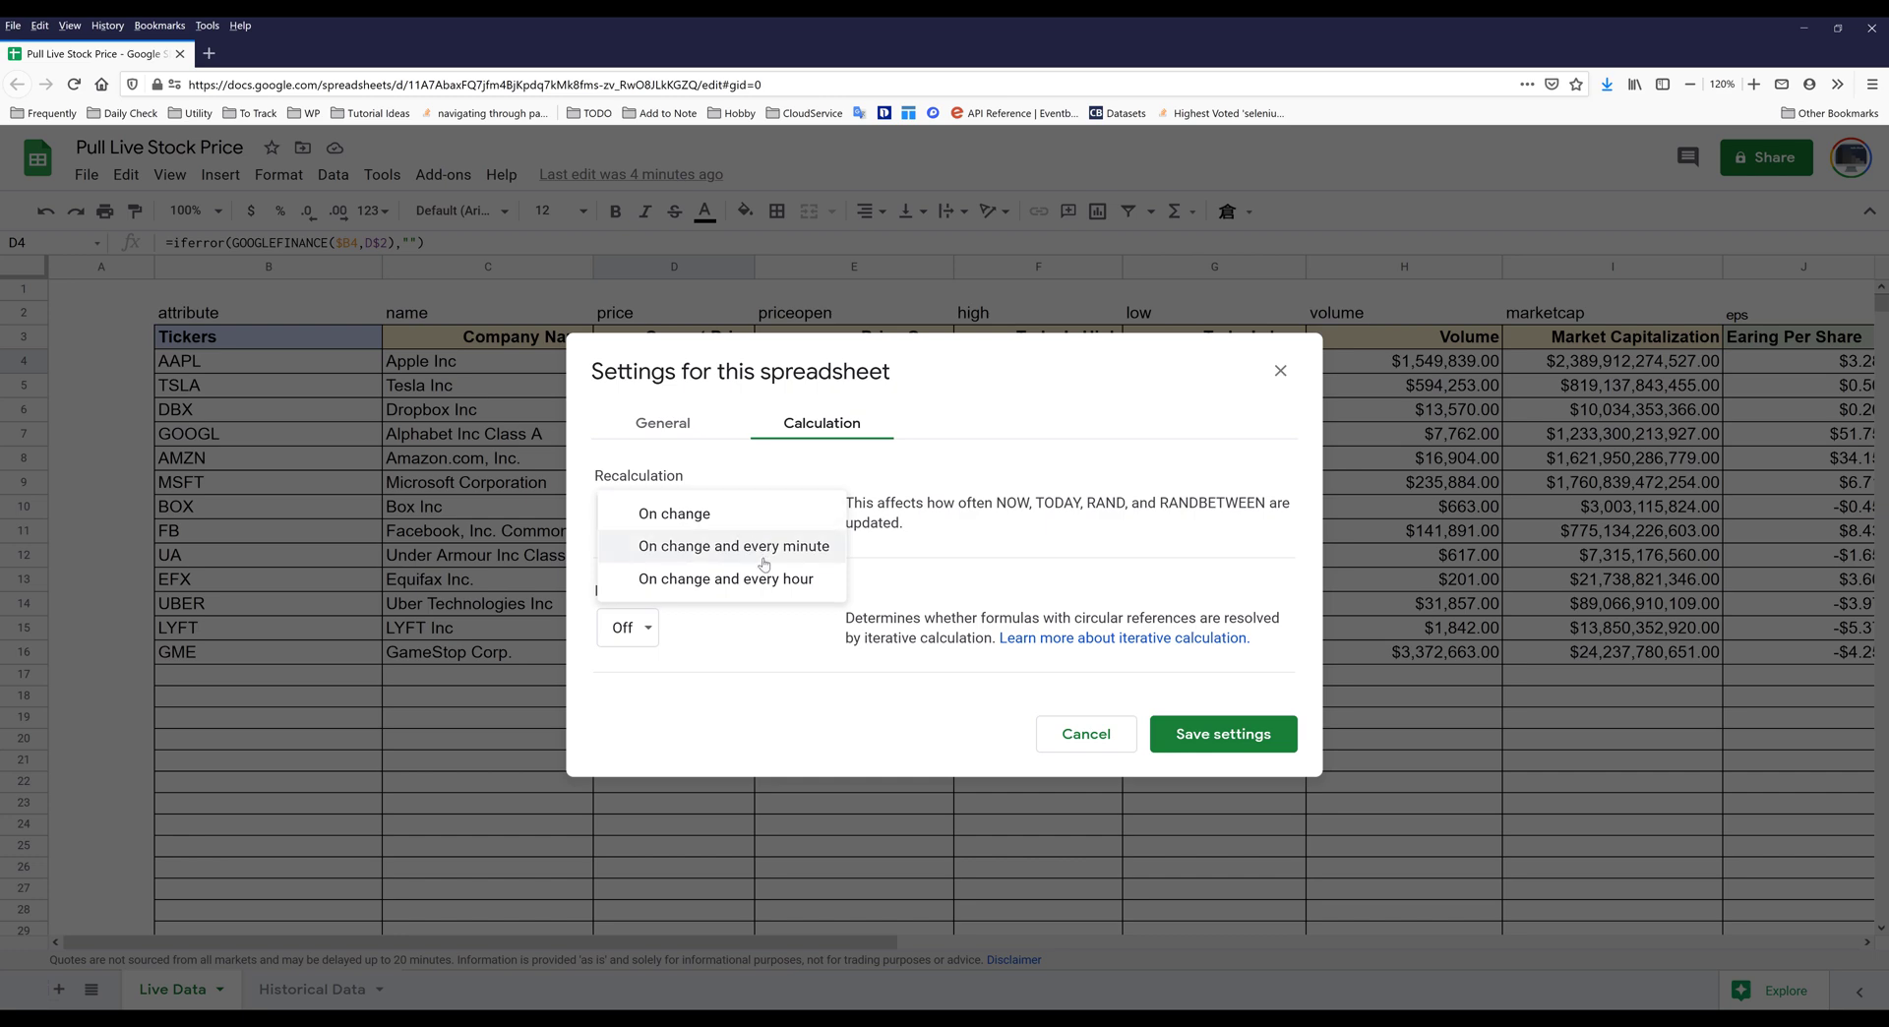
left_click(727, 584)
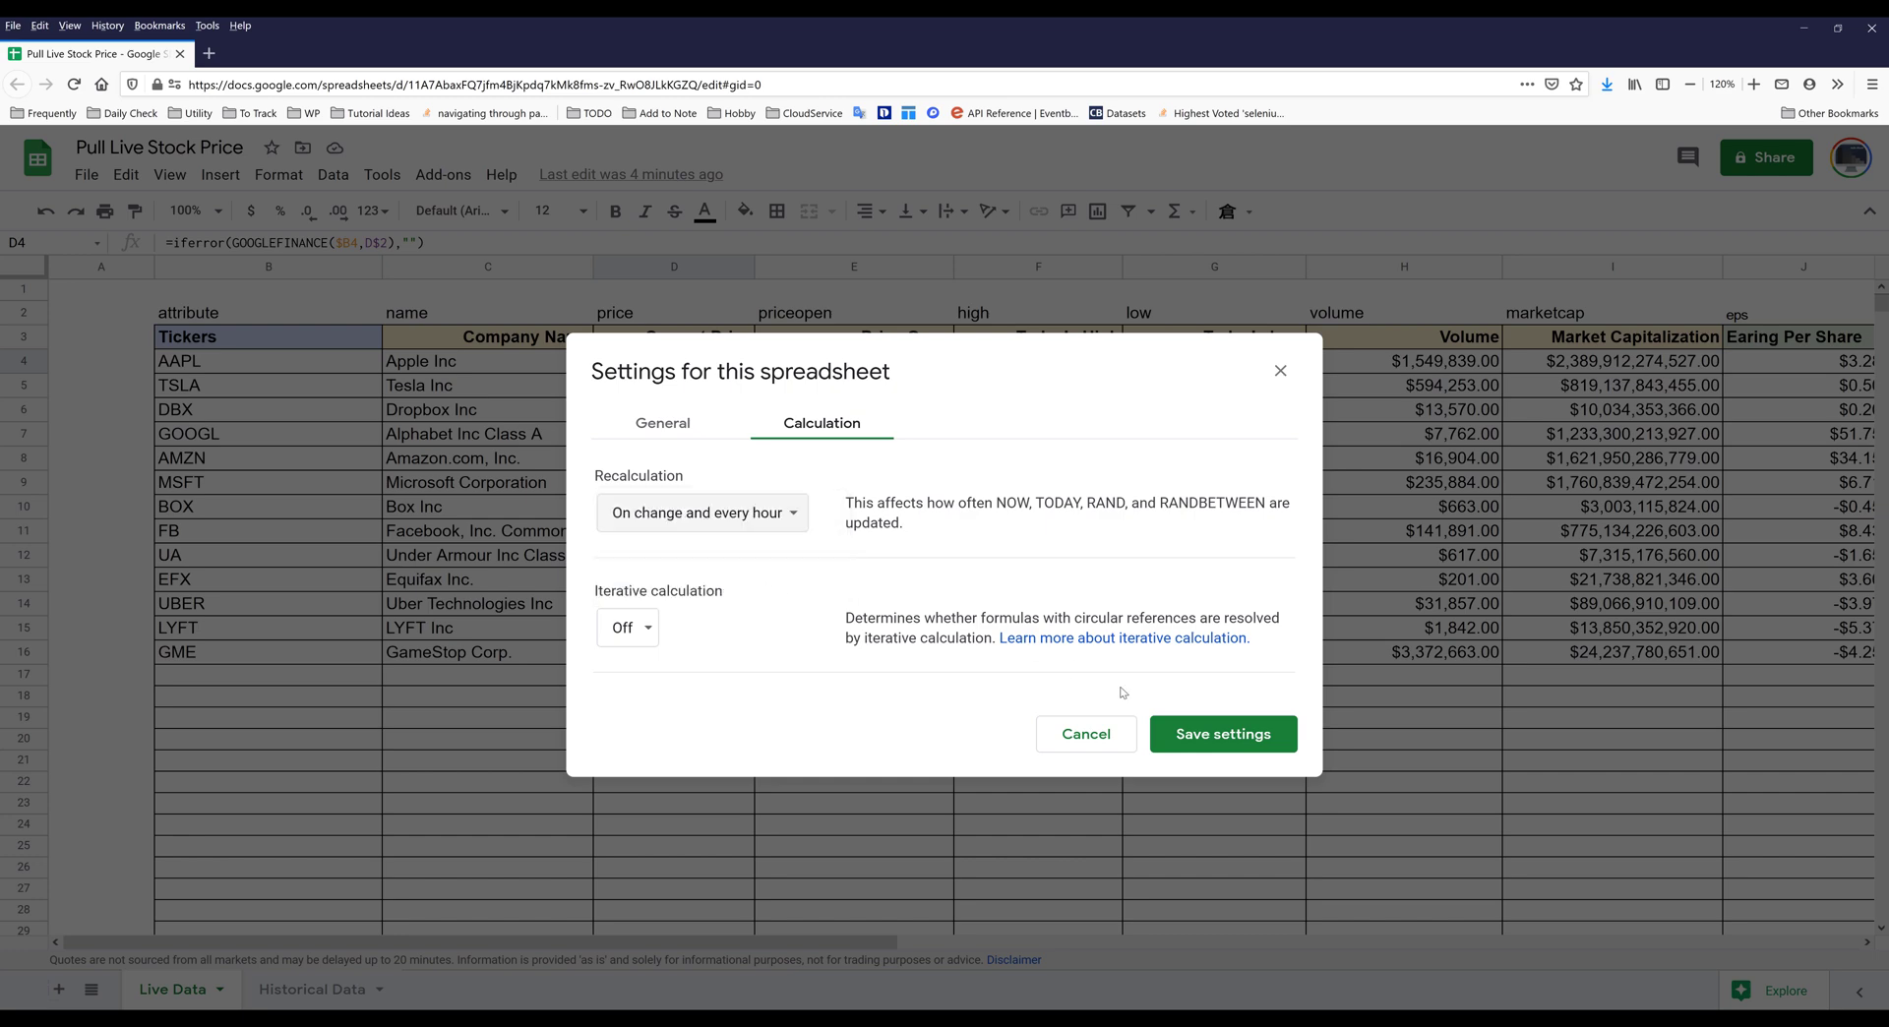
left_click(1222, 733)
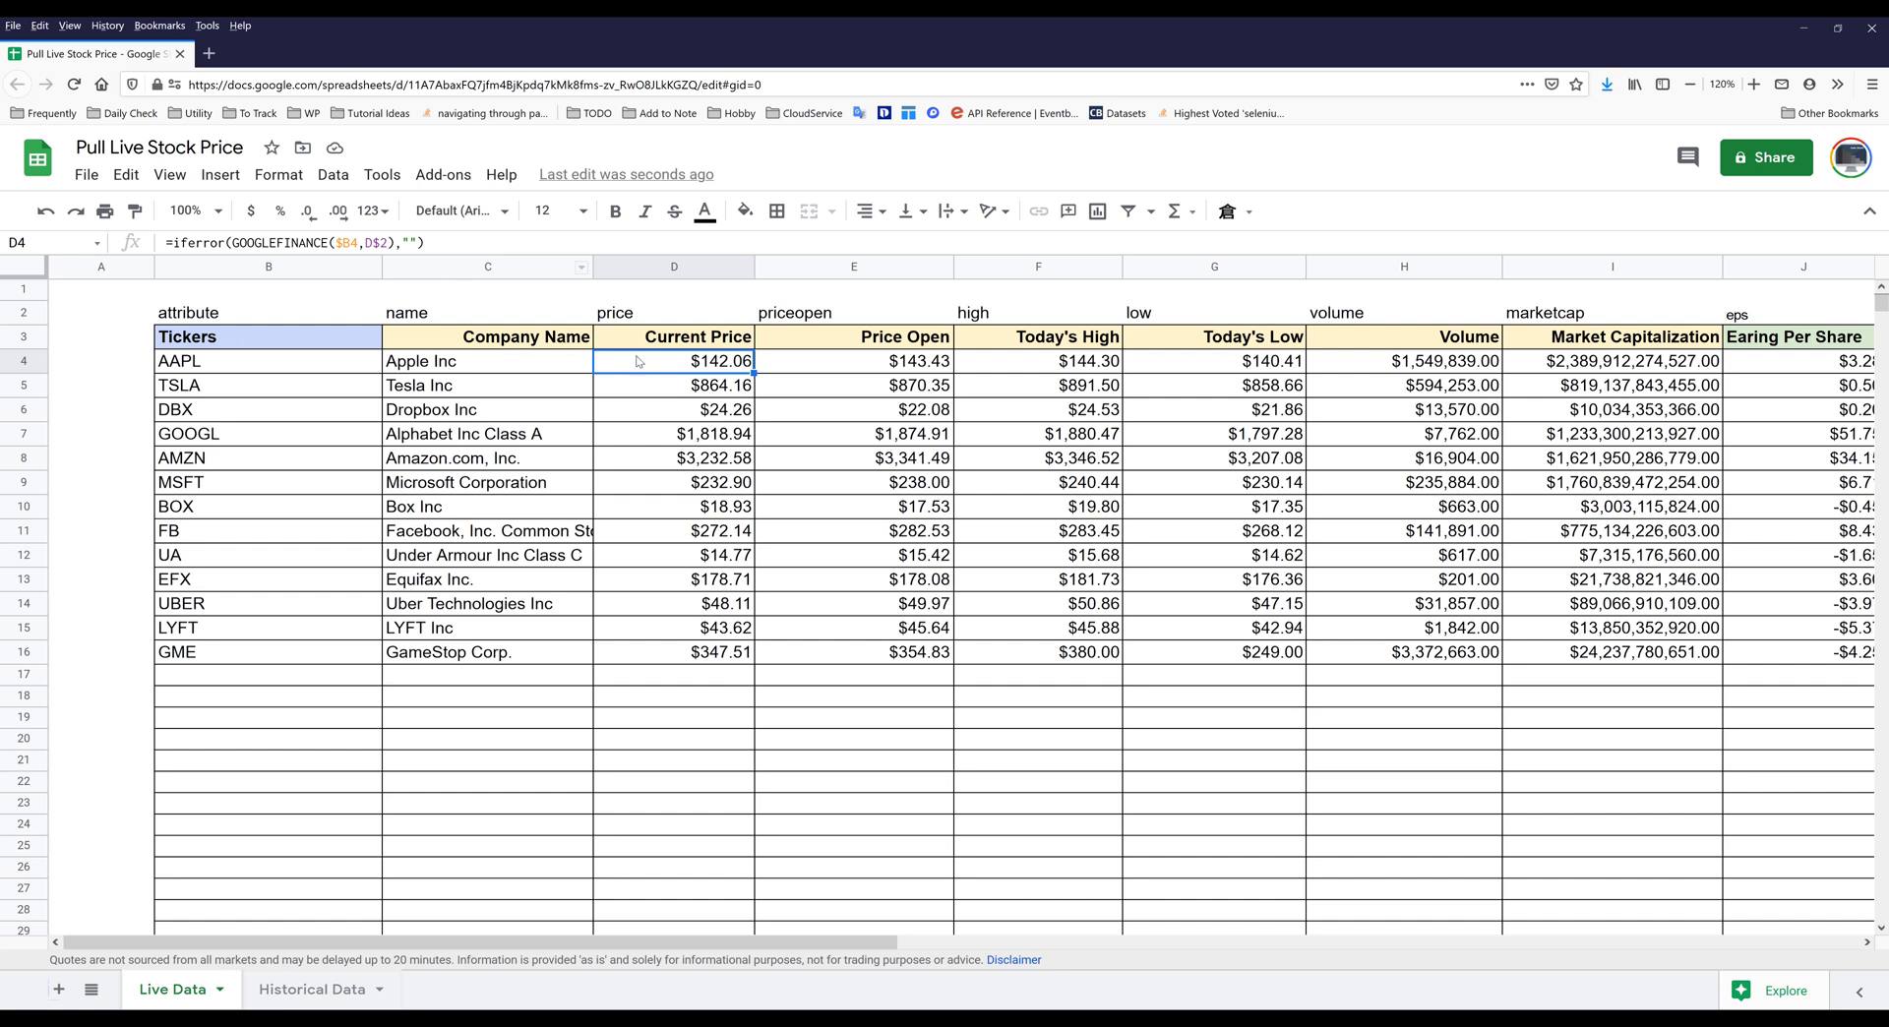
mouse_move(649, 371)
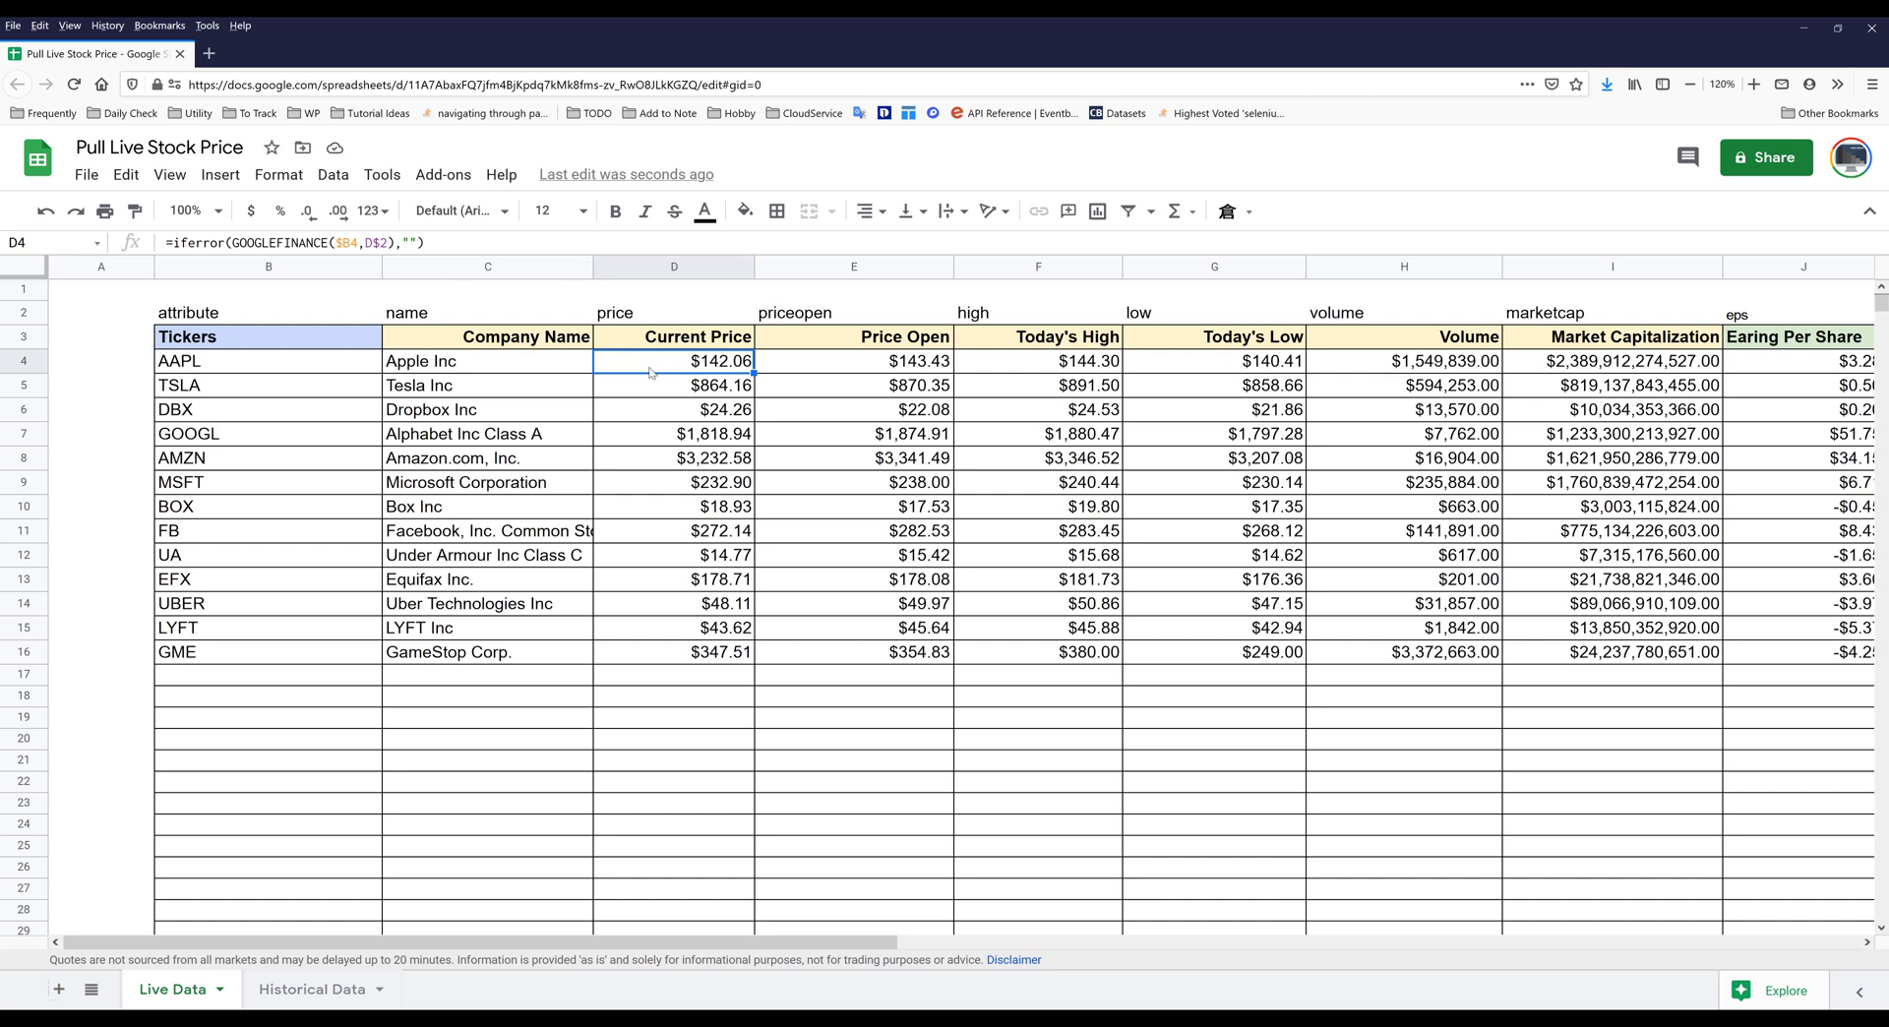